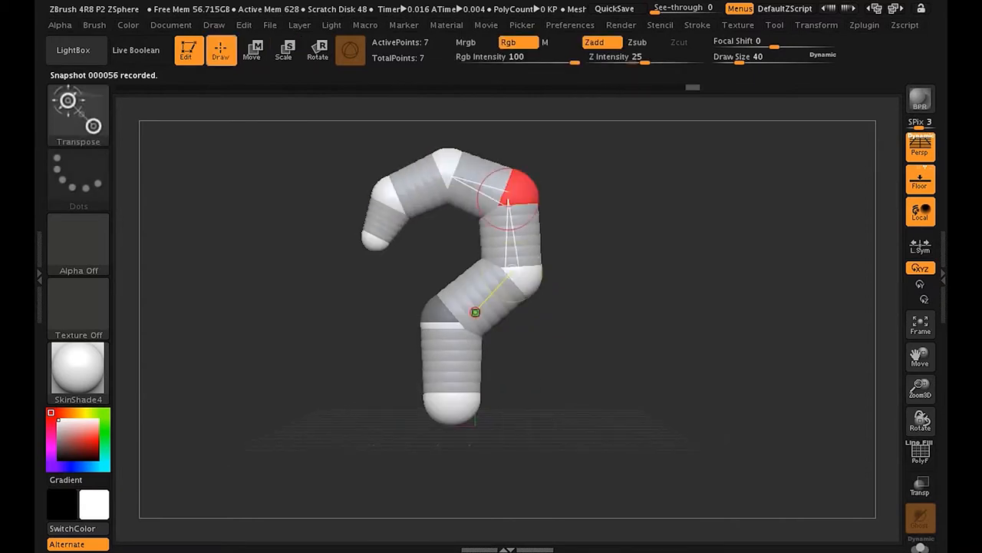
# Start the eyeball sphere sculpt with iris detail and the Ear_Master crescent subtool
pyautogui.click(252, 49)
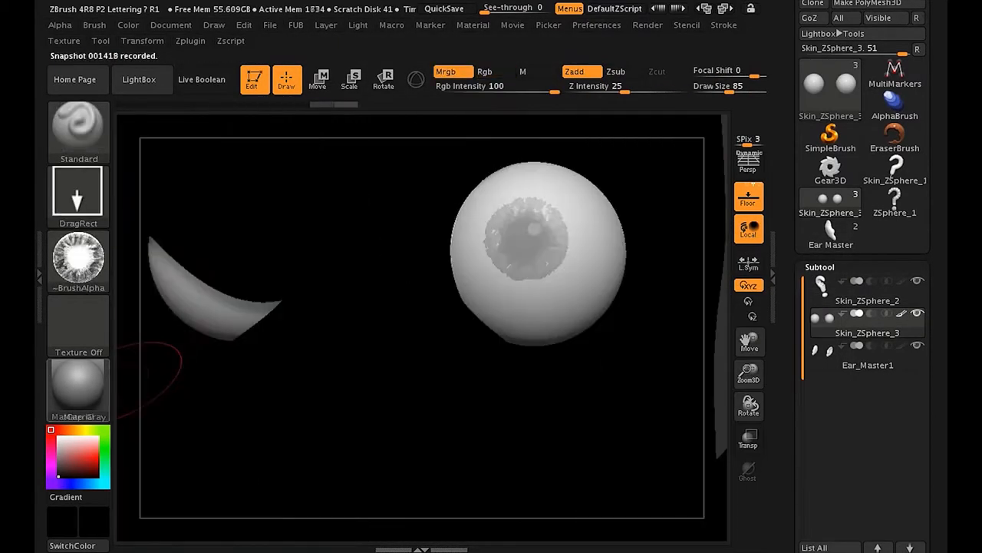
# Position the eye and ear subtools on the head with Transpose, facing the head straight on
pyautogui.click(648, 24)
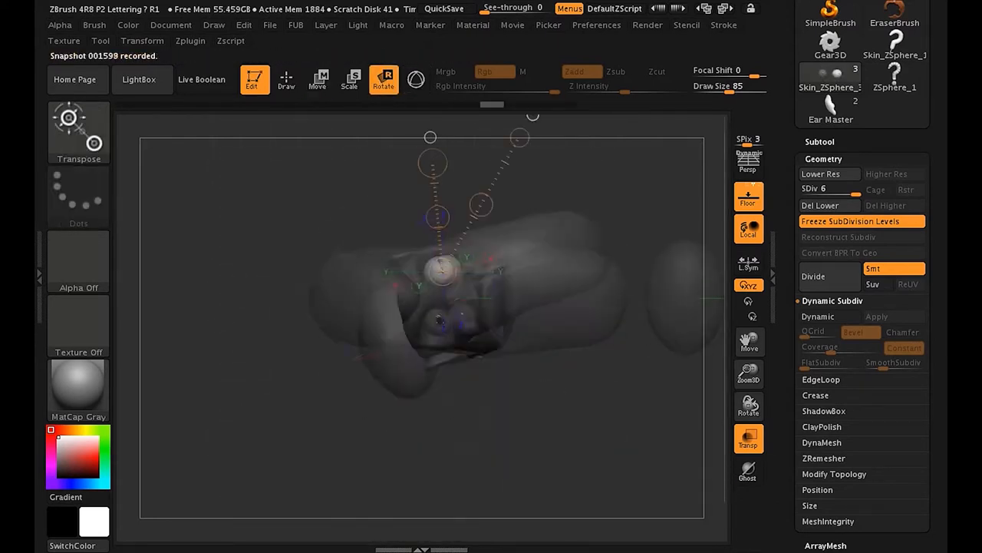
pyautogui.moveTo(442, 264); pyautogui.dragTo(453, 255)
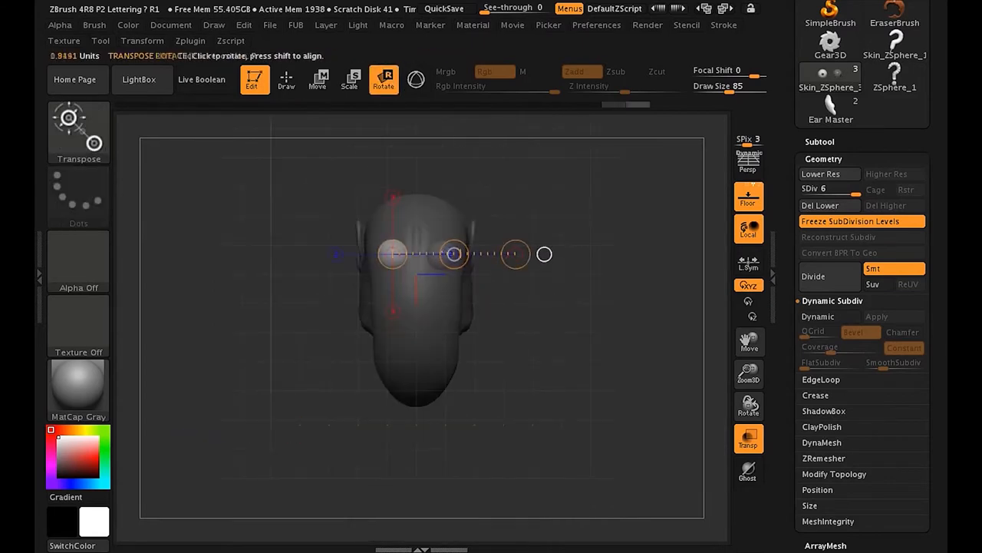
pyautogui.click(285, 80)
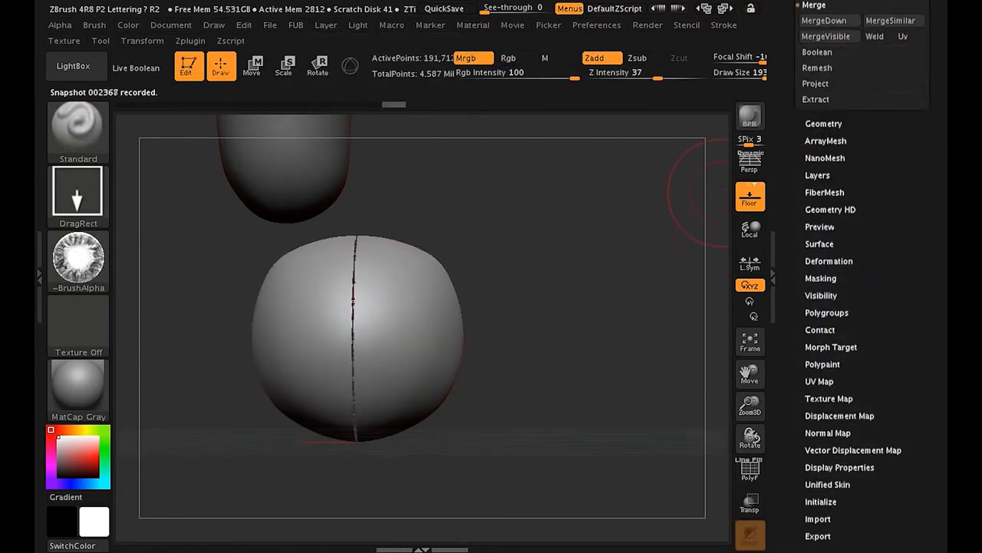
# Sculpt the dot's face with ClayBuildup and duplicate the Top Ears subtool for repositioning
pyautogui.click(142, 39)
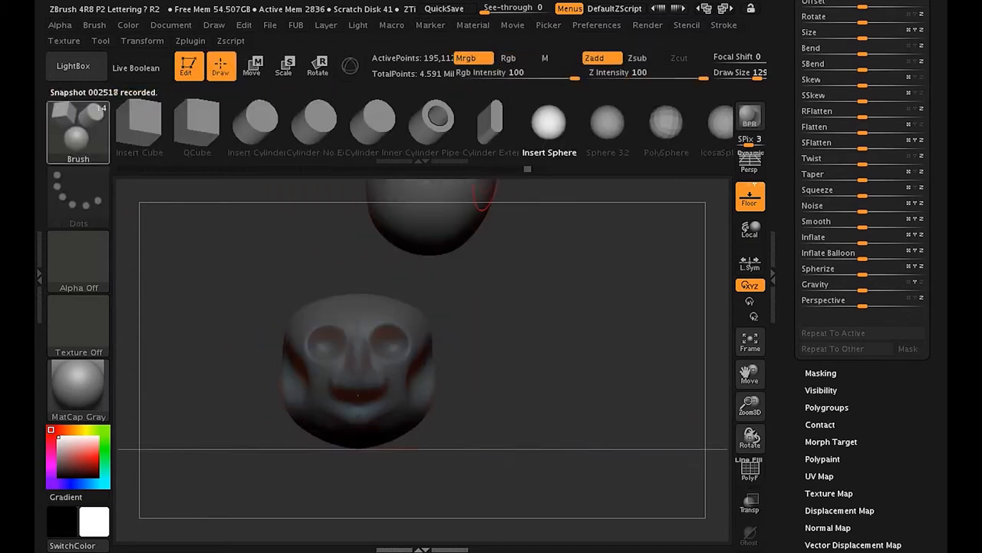
pyautogui.click(251, 65)
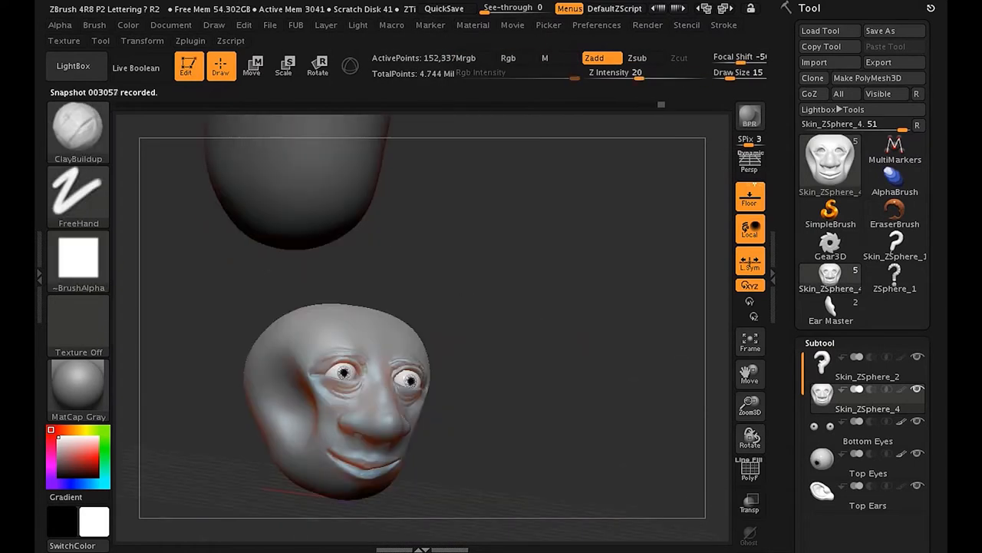
pyautogui.click(318, 64)
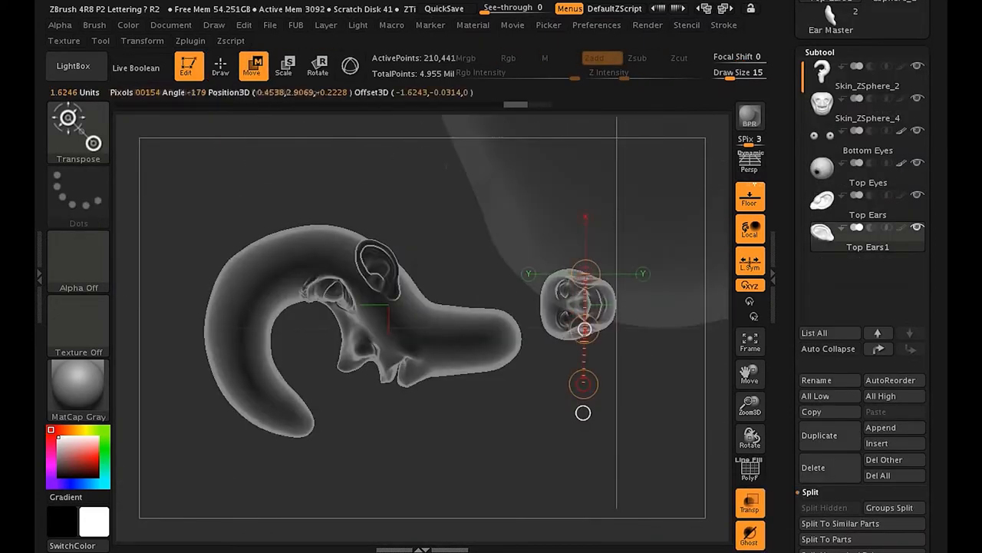
pyautogui.click(317, 66)
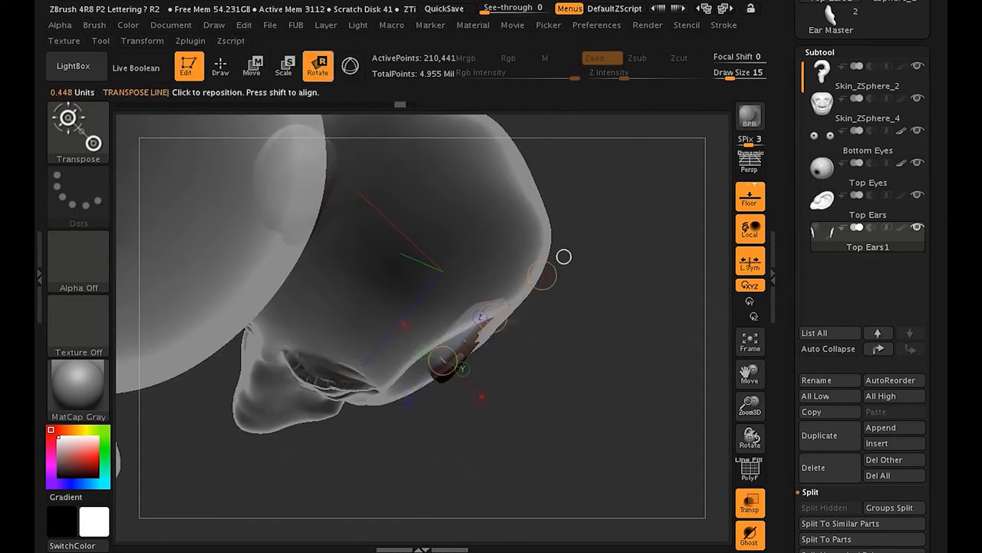